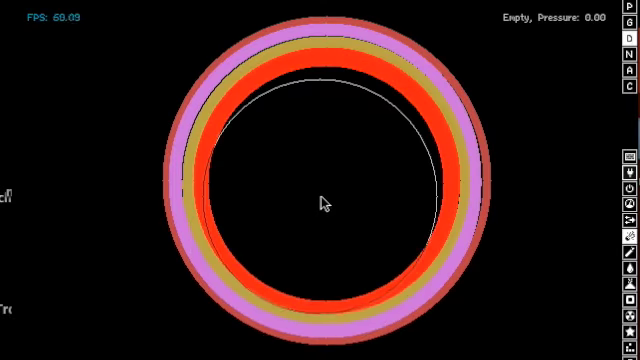
Draw a yellow ring inside the red one, then a green ring inside the yellow
left_click(328, 193)
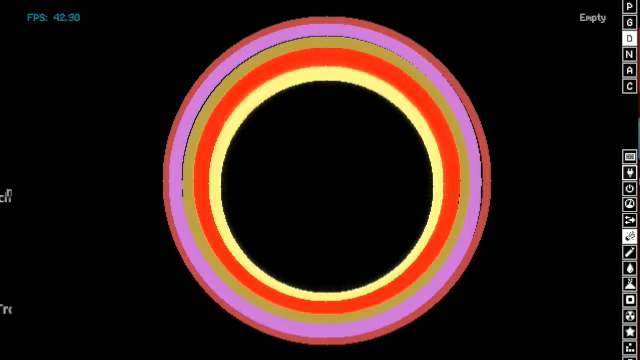
left_click(328, 192)
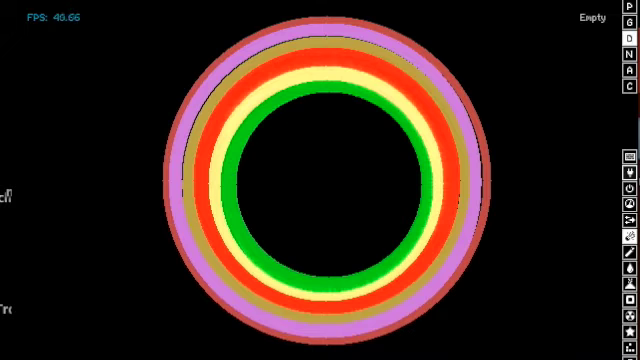
Draw the grey ring inside the green one, then release neutrons at the plutonium core's centre
left_click(333, 178)
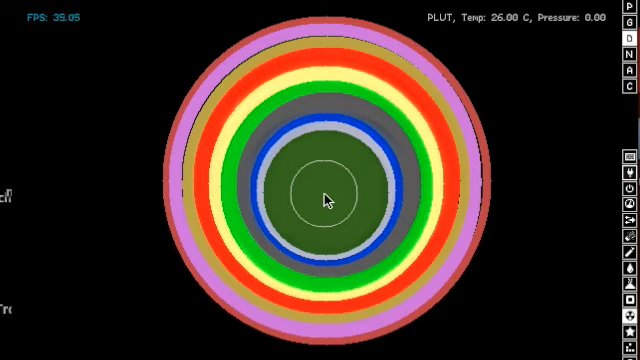
left_click(322, 195)
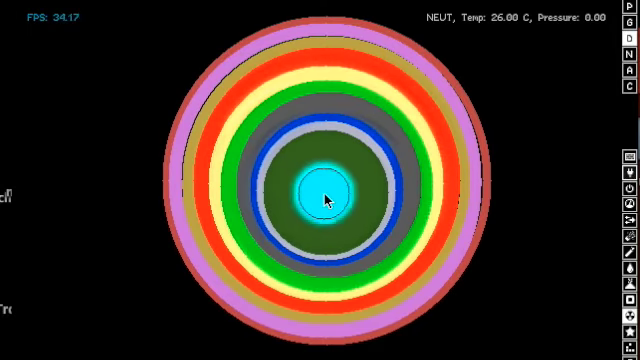